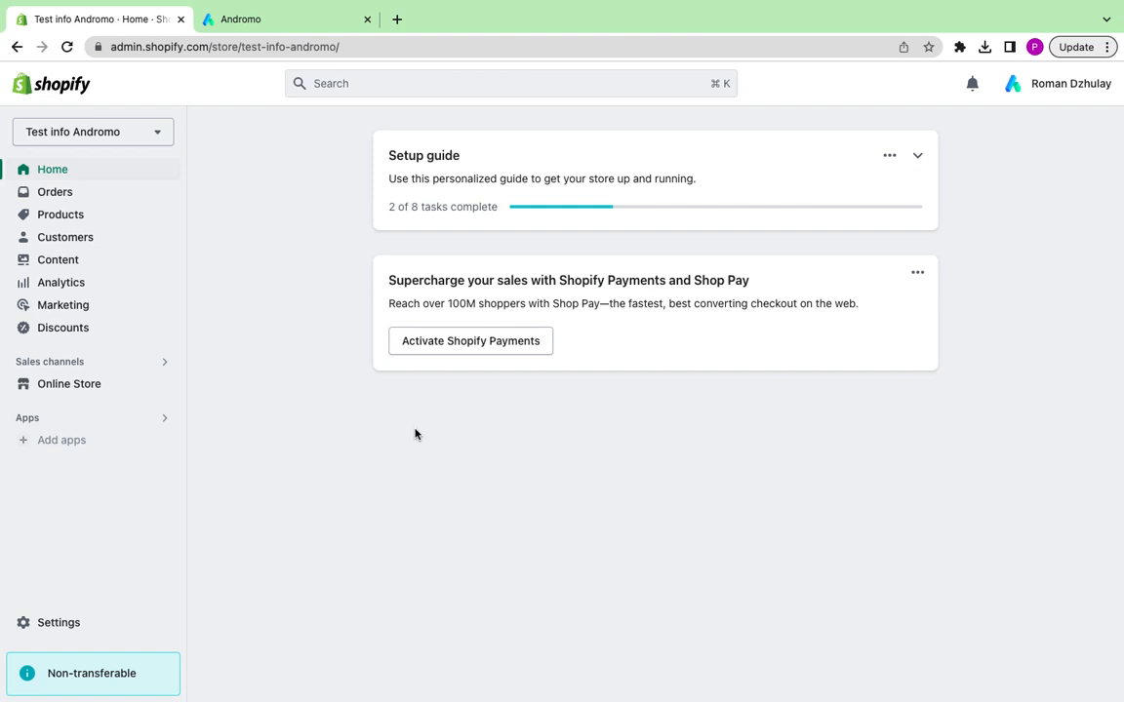
{"action": "mouse_move", "coordinate": [336, 422]}
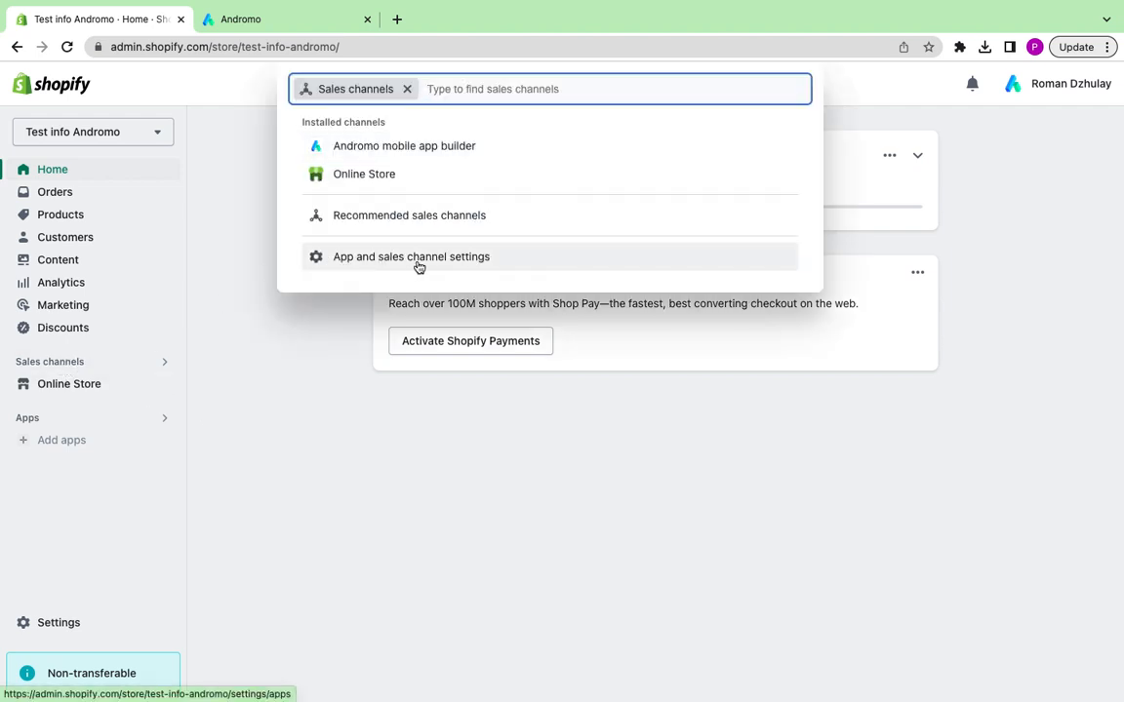
Step: Open the store's App and sales channel settings in Shopify Admin
{"action": "left_click", "coordinate": [409, 258]}
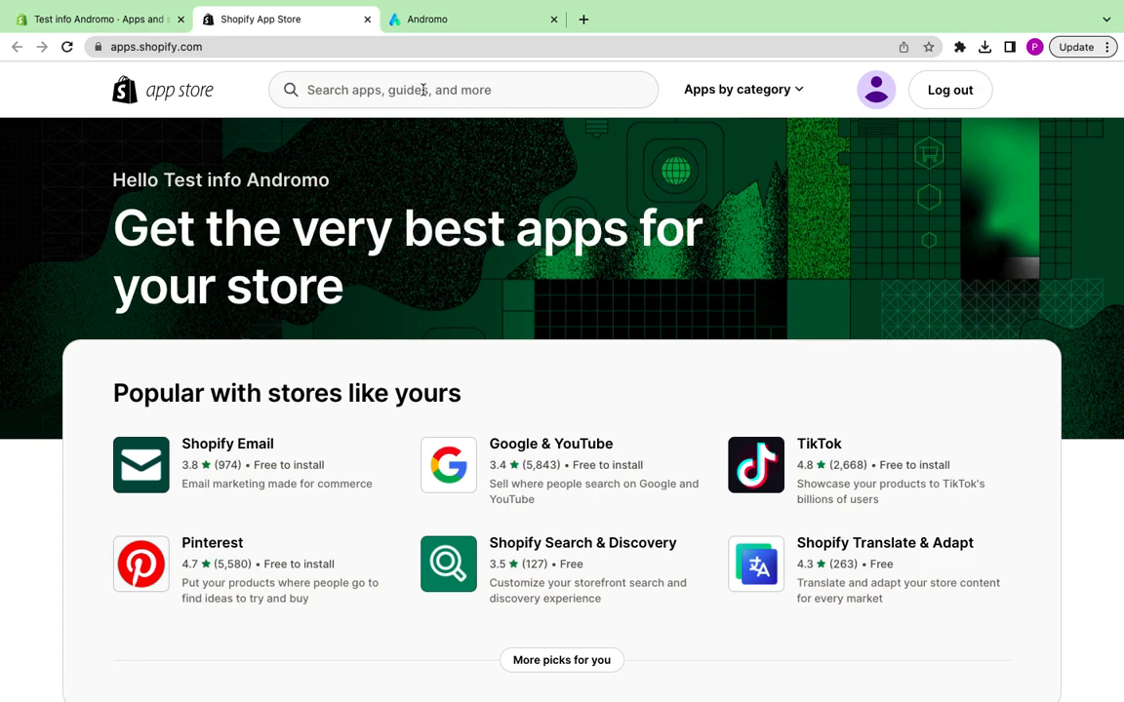
Step: Search the App Store for 'yotpo' and open the Yotpo: Loyalty & Rewards page
{"action": "type", "text": "andromo"}
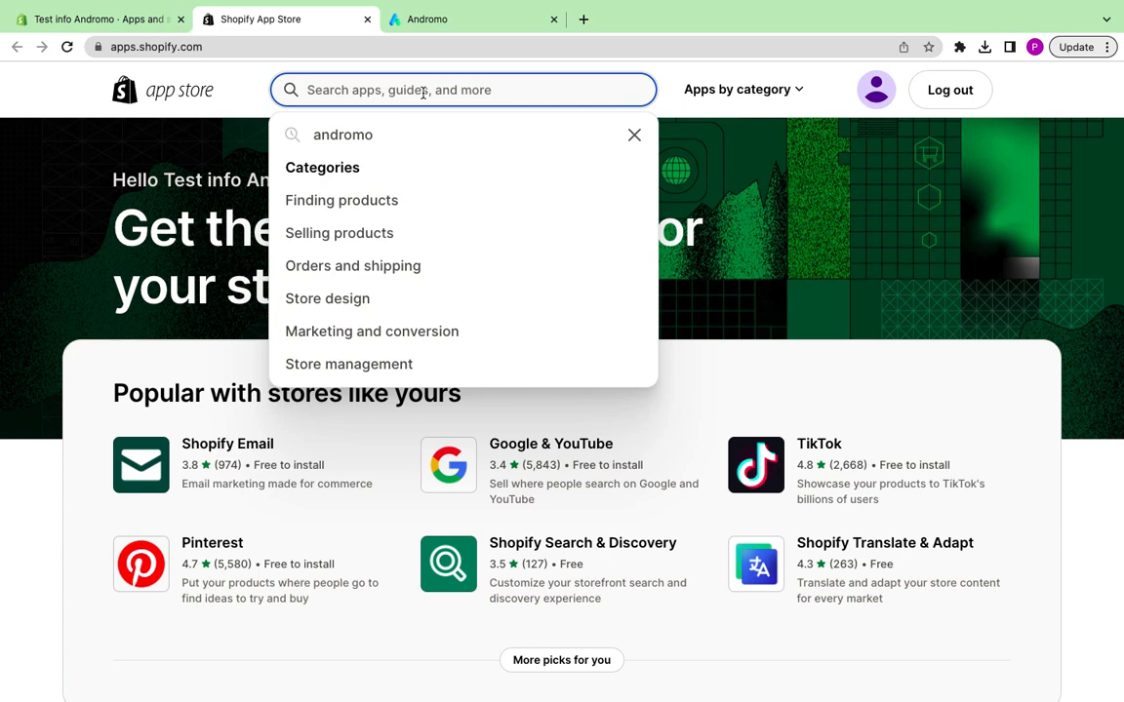
{"action": "type", "text": "yotpo"}
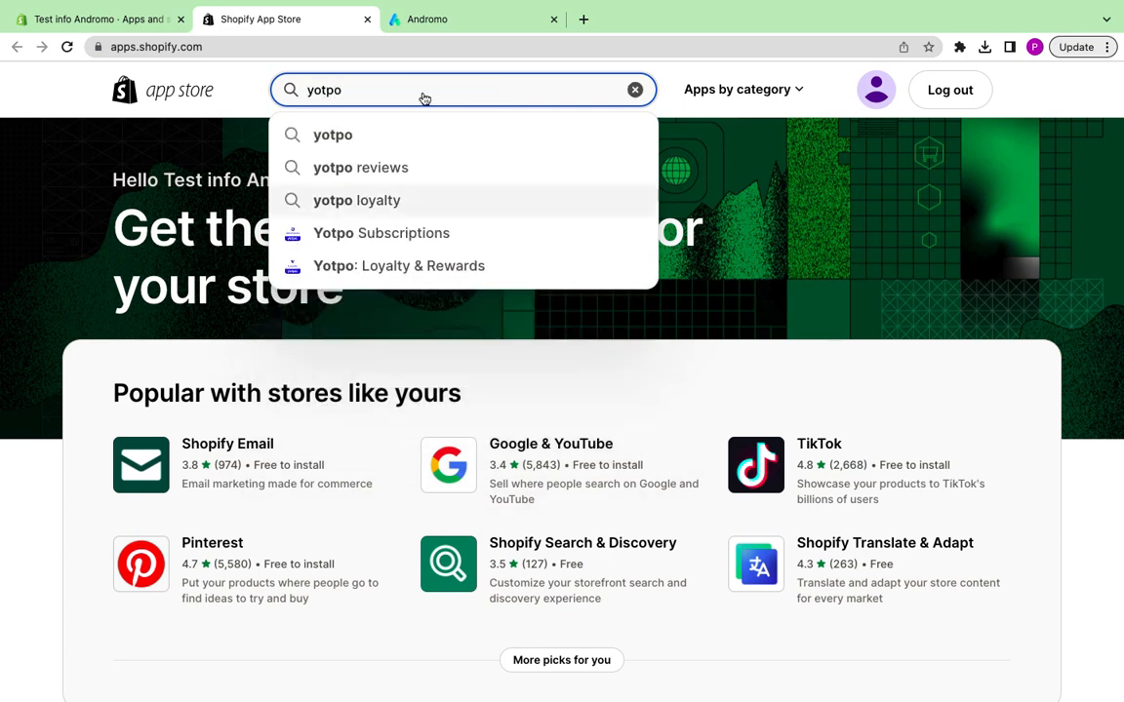
{"action": "left_click", "coordinate": [398, 265]}
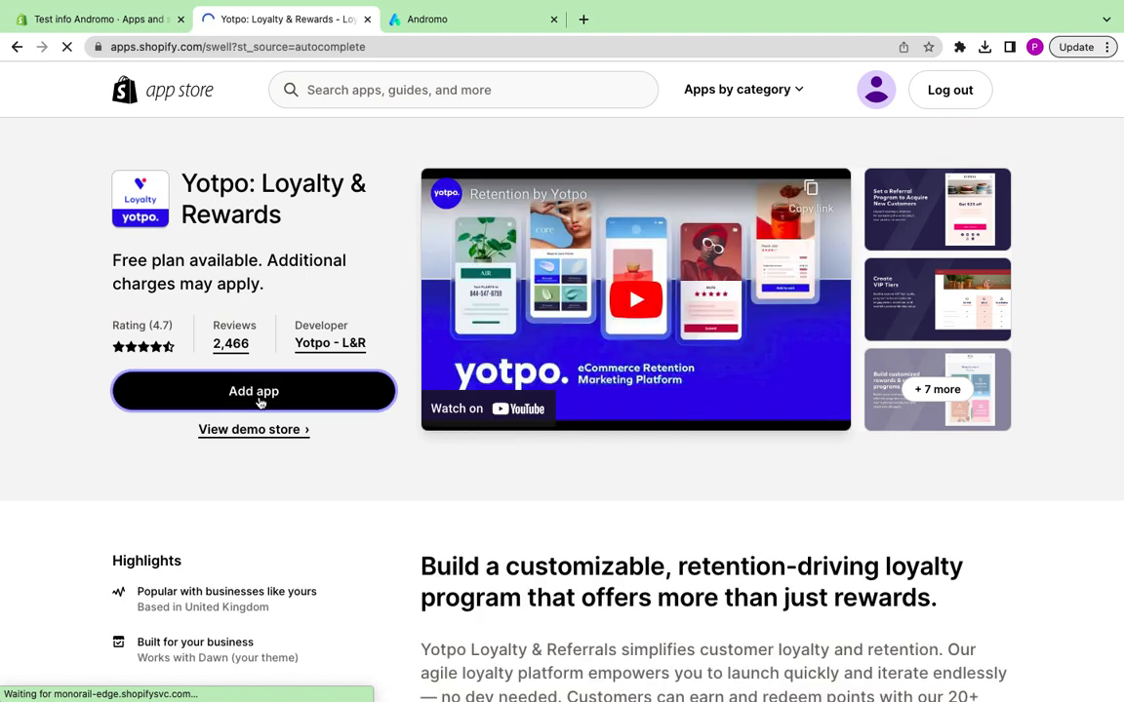
Step: Add and install Yotpo: Loyalty & Rewards on the Test info Andromo store
{"action": "left_click", "coordinate": [254, 390]}
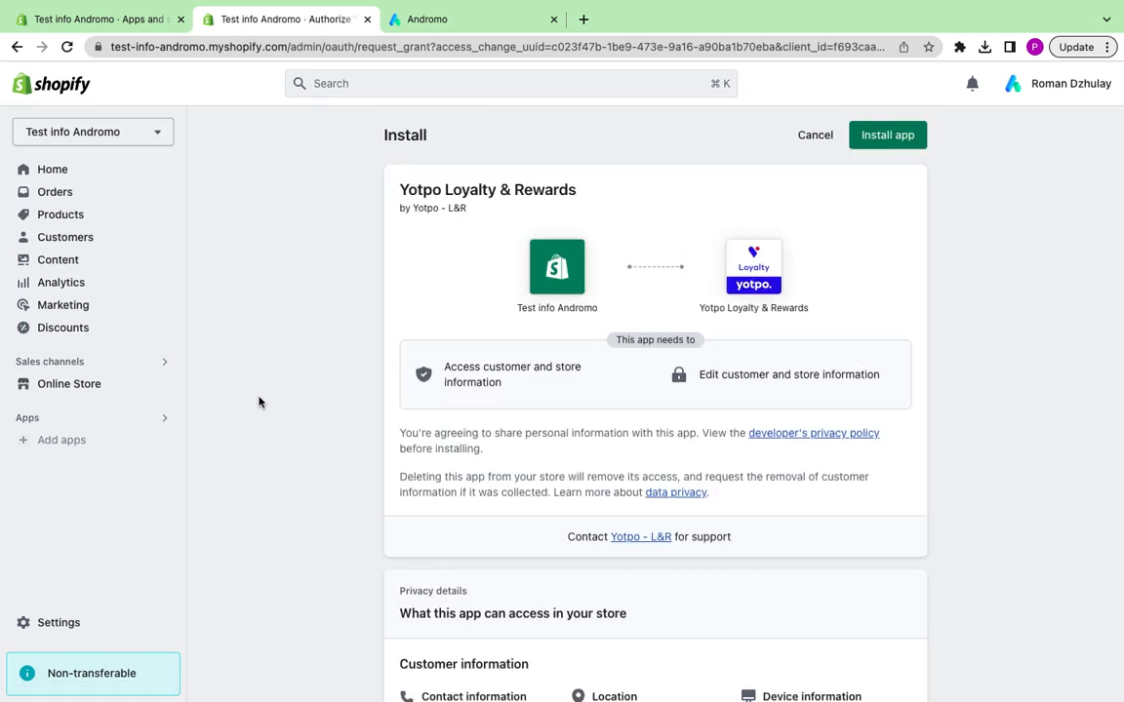
{"action": "left_click", "coordinate": [886, 135]}
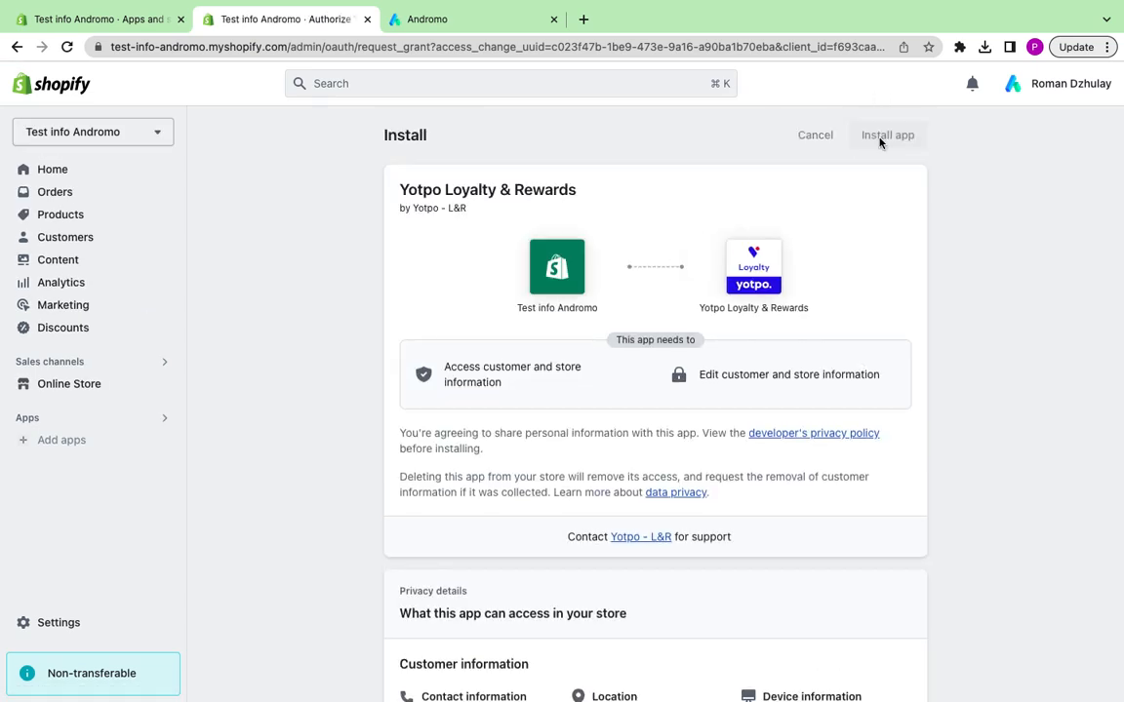
{"action": "left_click", "coordinate": [886, 135]}
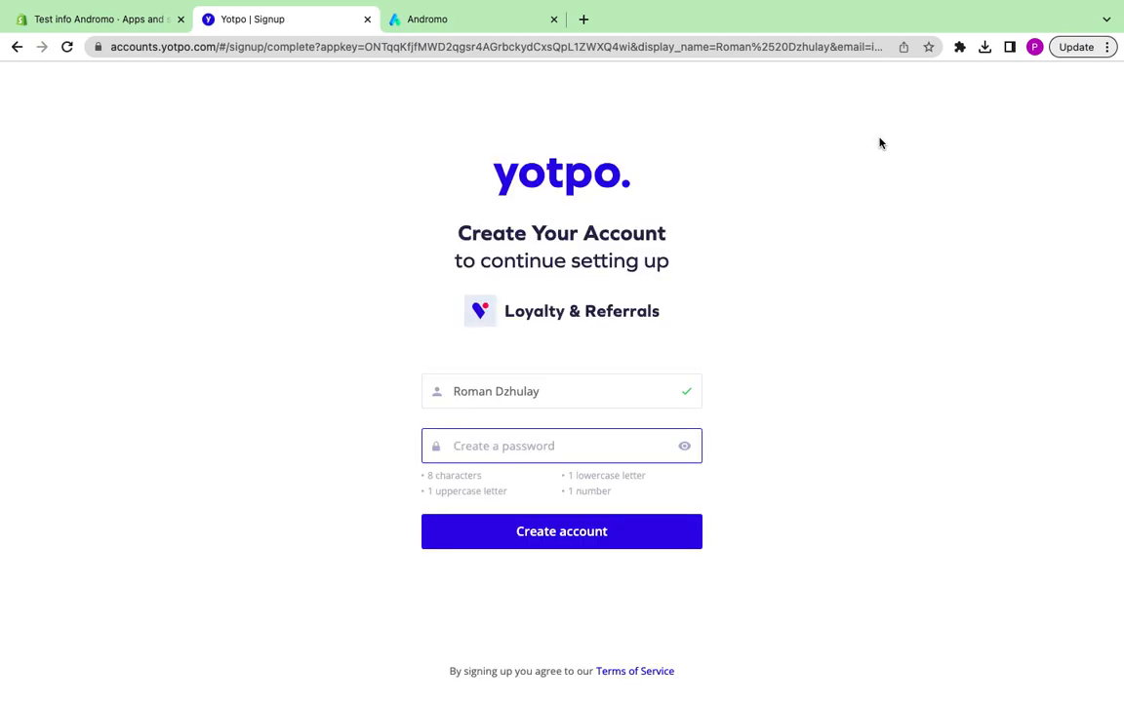
Step: Create the Yotpo Loyalty & Referrals account with a password and reach the welcome screen
{"action": "type", "text": "•••"}
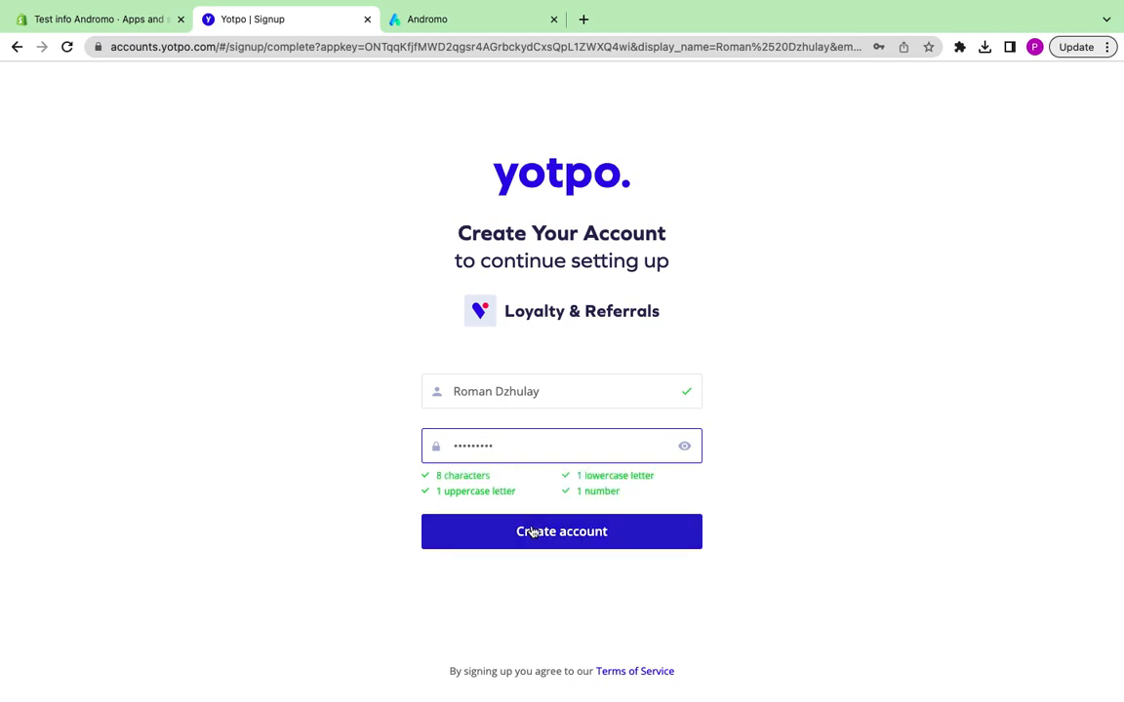
{"action": "left_click", "coordinate": [562, 531]}
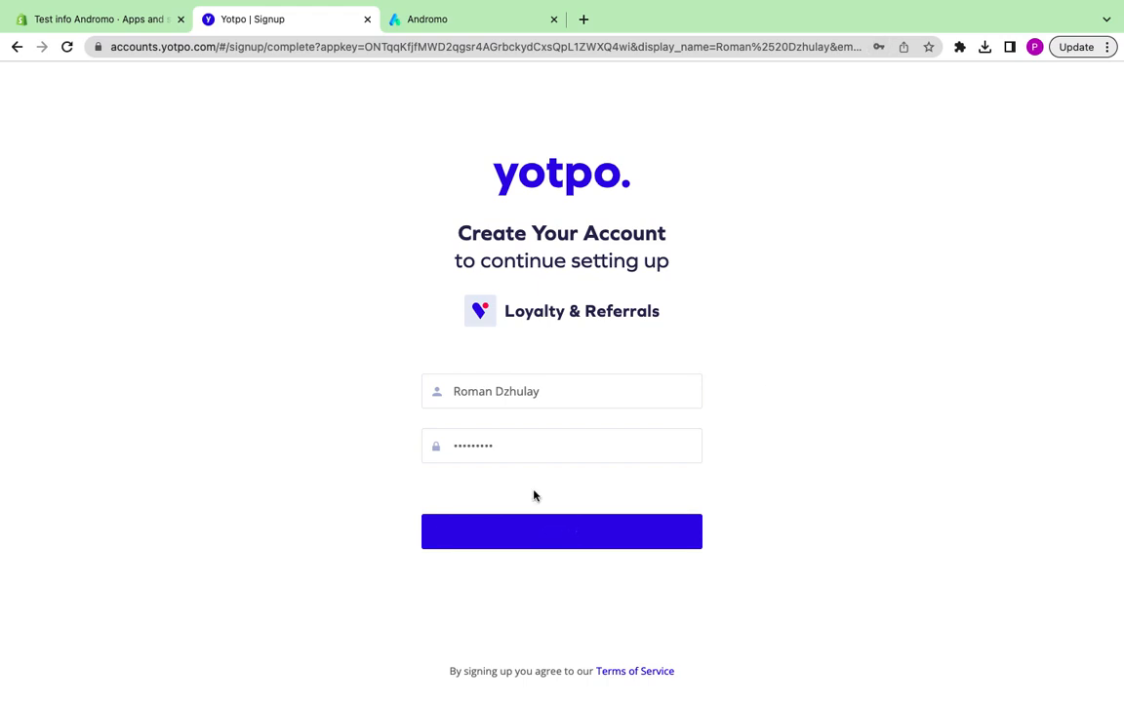
{"action": "left_click", "coordinate": [562, 531]}
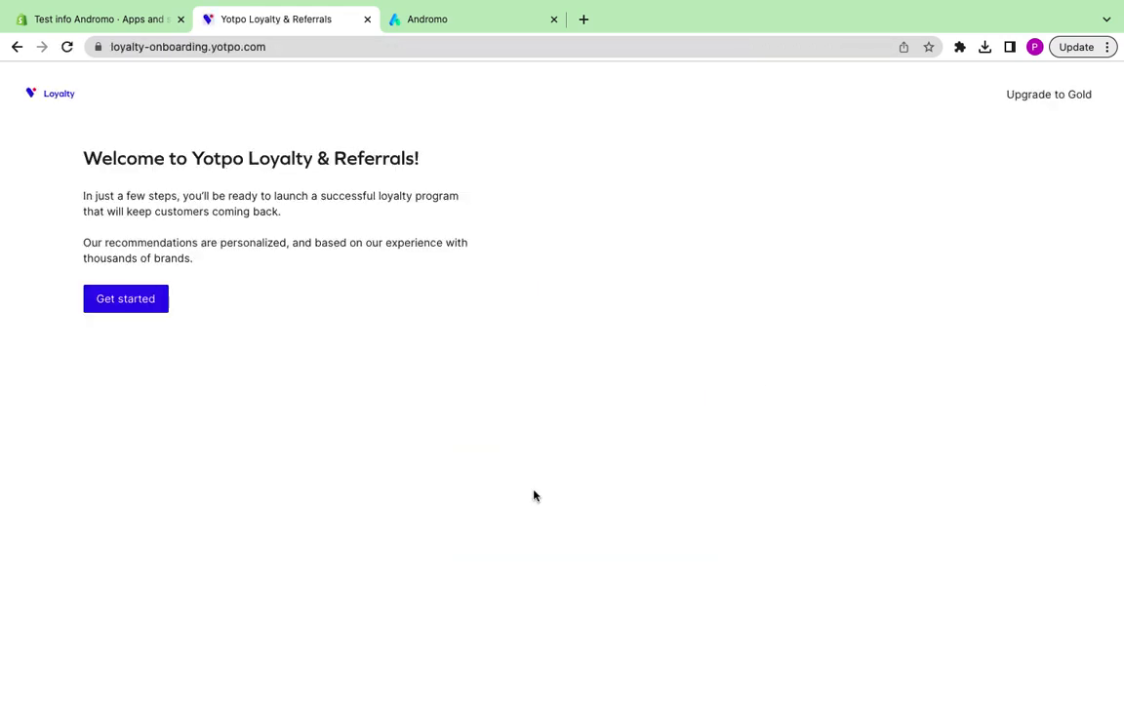
Step: Accept the default rewards bar and program rules, launch the program, and go to Shopify to enable it
{"action": "left_click", "coordinate": [125, 299]}
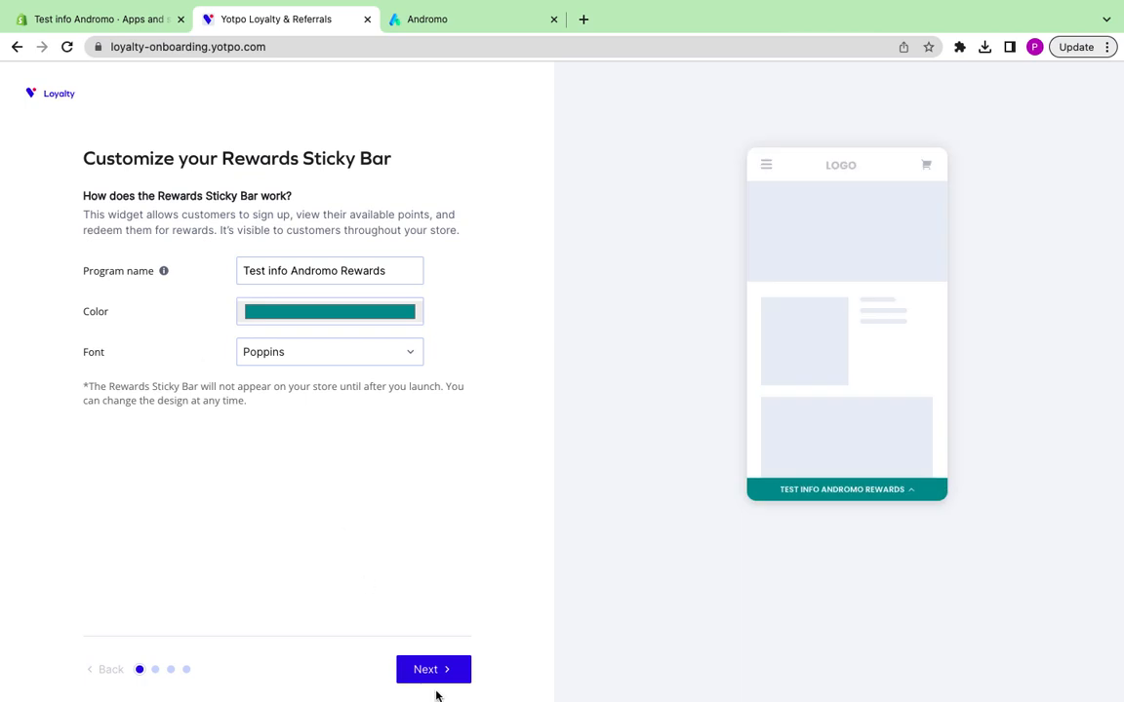
{"action": "left_click", "coordinate": [434, 669]}
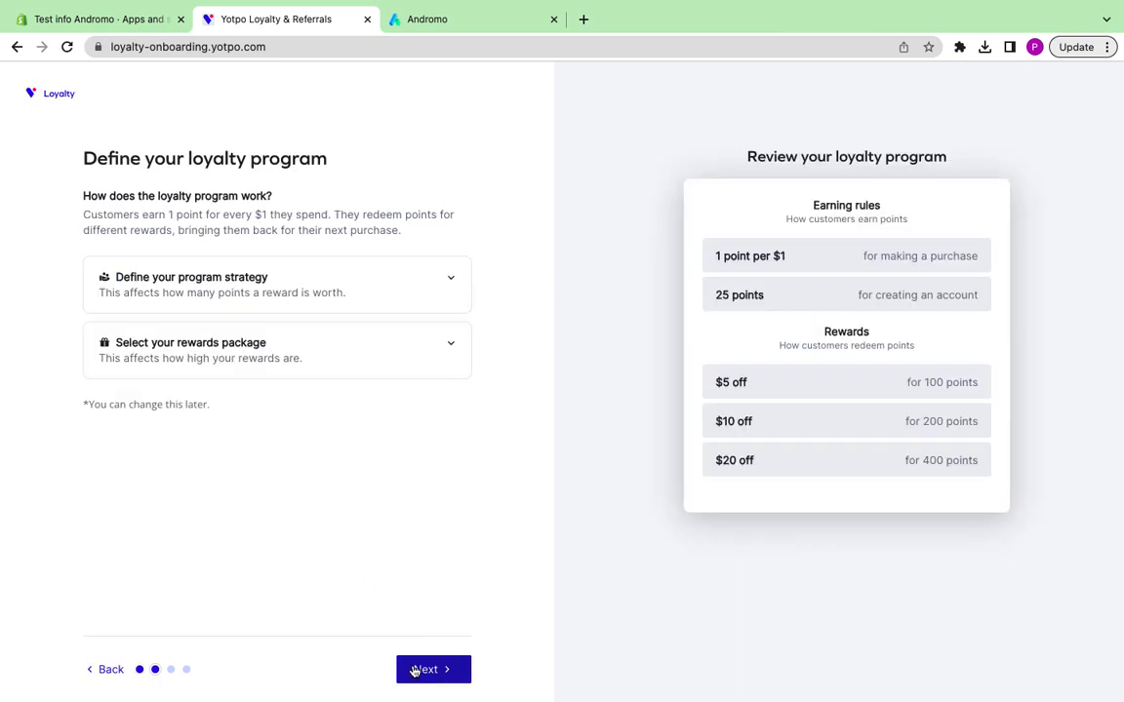
{"action": "left_click", "coordinate": [428, 669]}
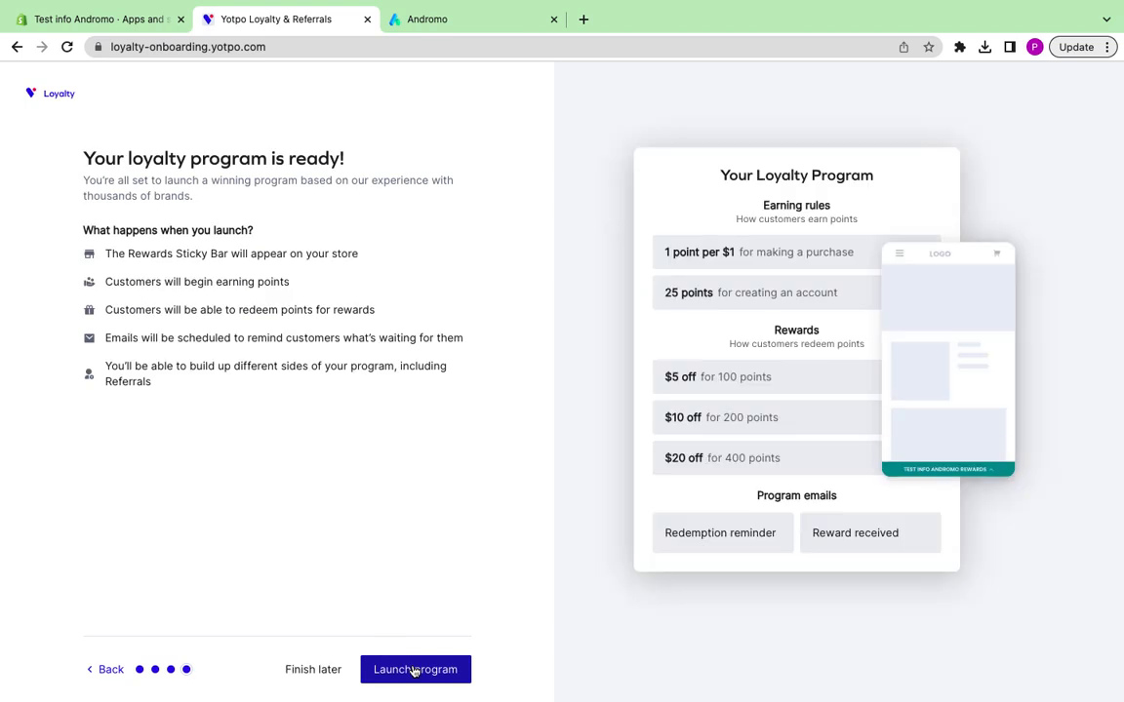
{"action": "left_click", "coordinate": [414, 670]}
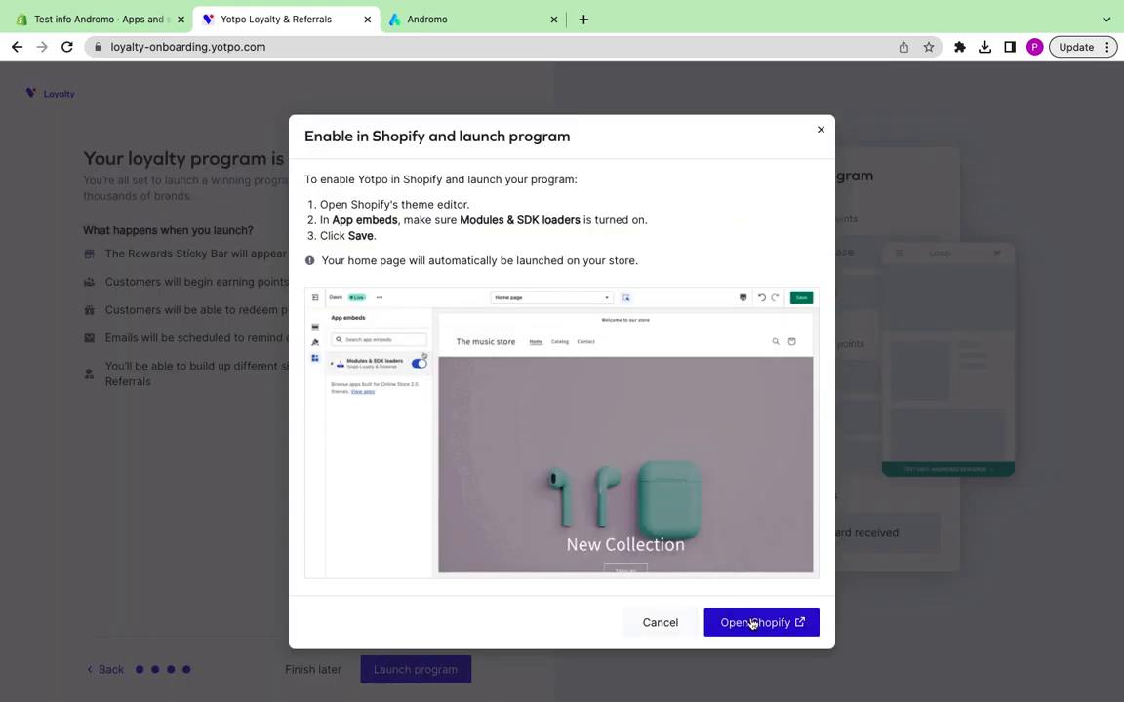
{"action": "left_click", "coordinate": [761, 623]}
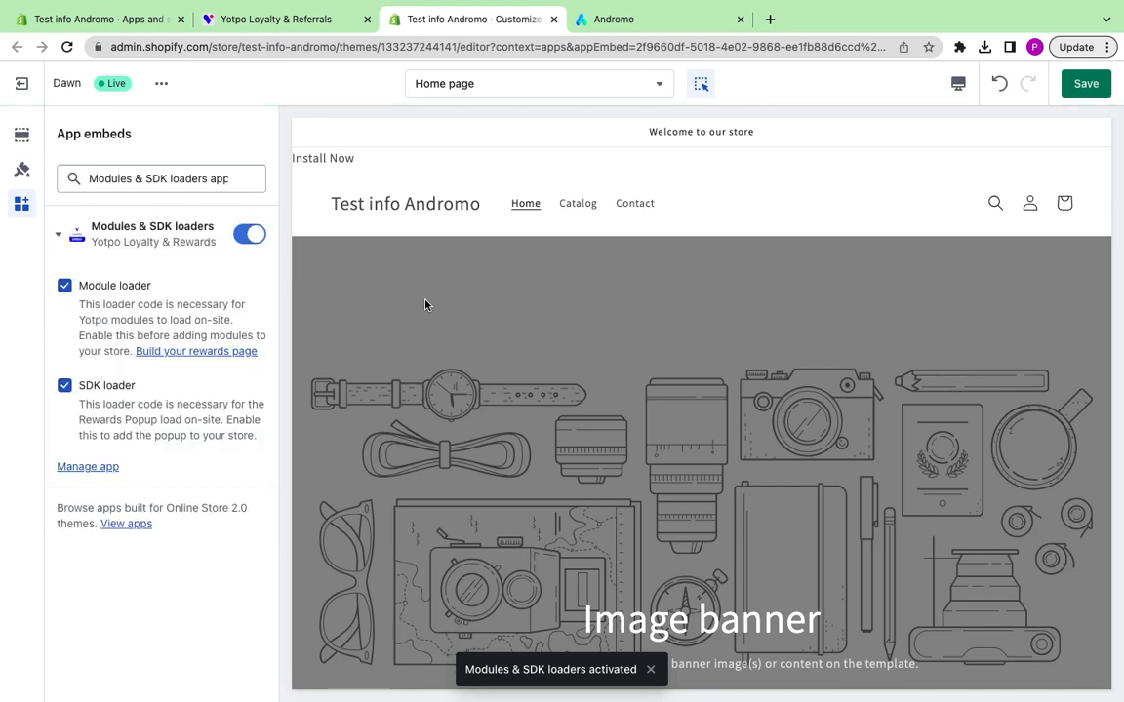
Step: Open the installed Yotpo Loyalty & Rewards app from Shopify Admin's search
{"action": "left_click", "coordinate": [1085, 81]}
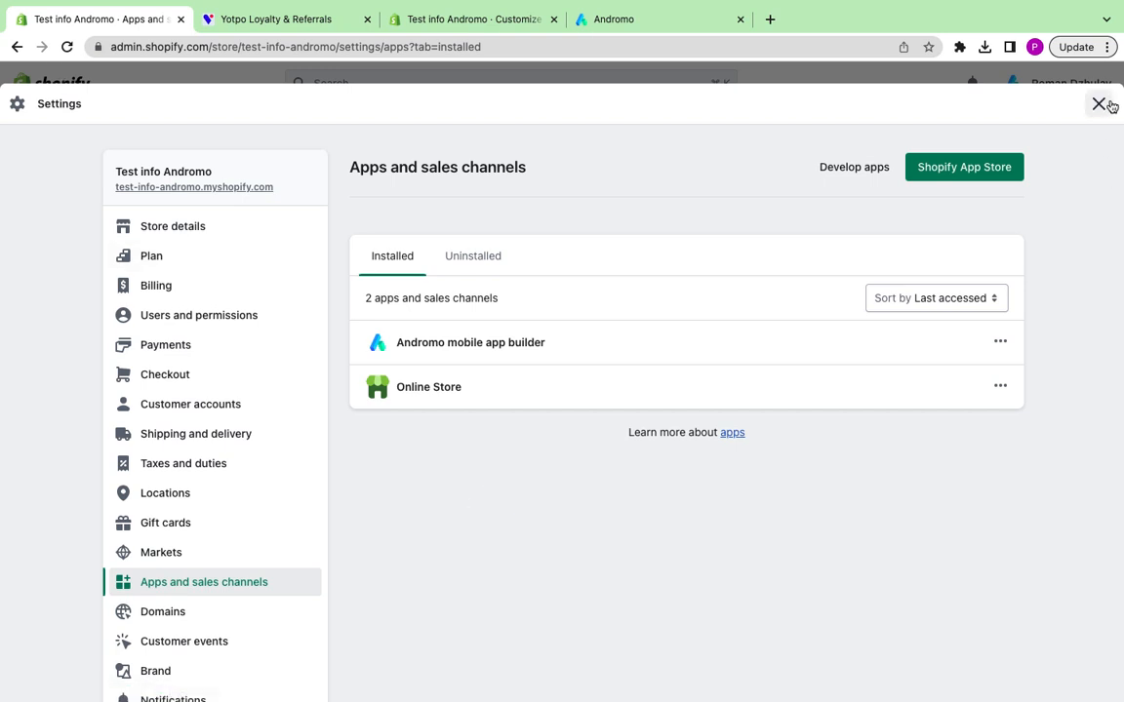
{"action": "left_click", "coordinate": [1101, 105]}
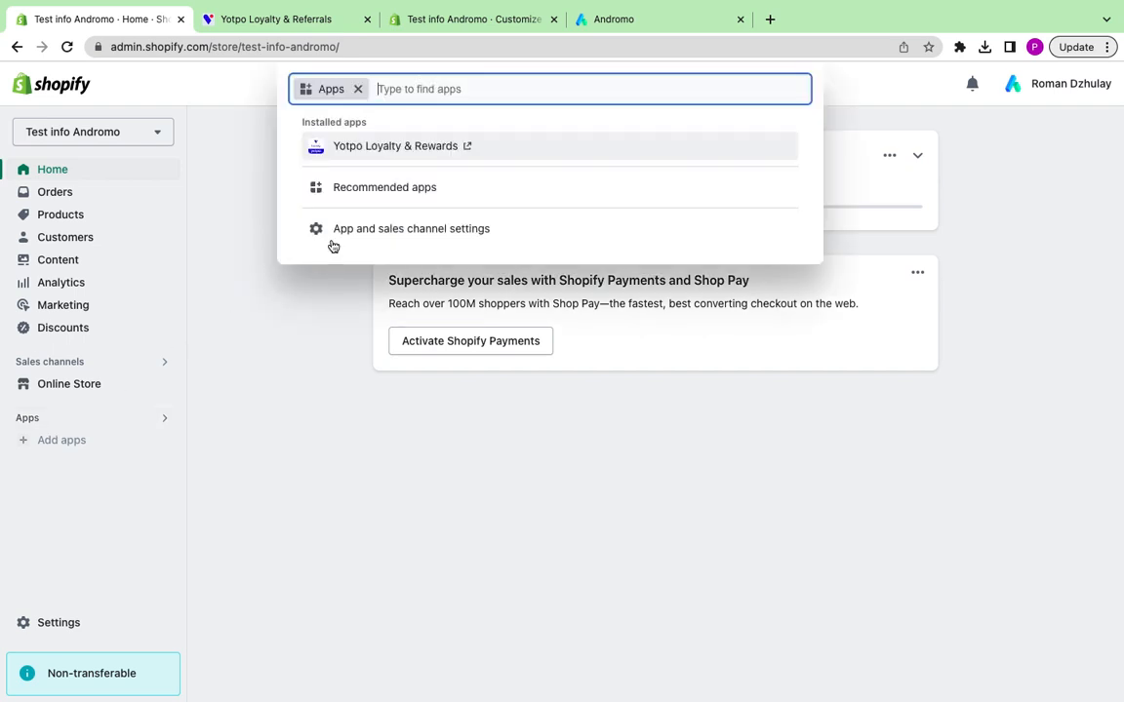
{"action": "left_click", "coordinate": [394, 144]}
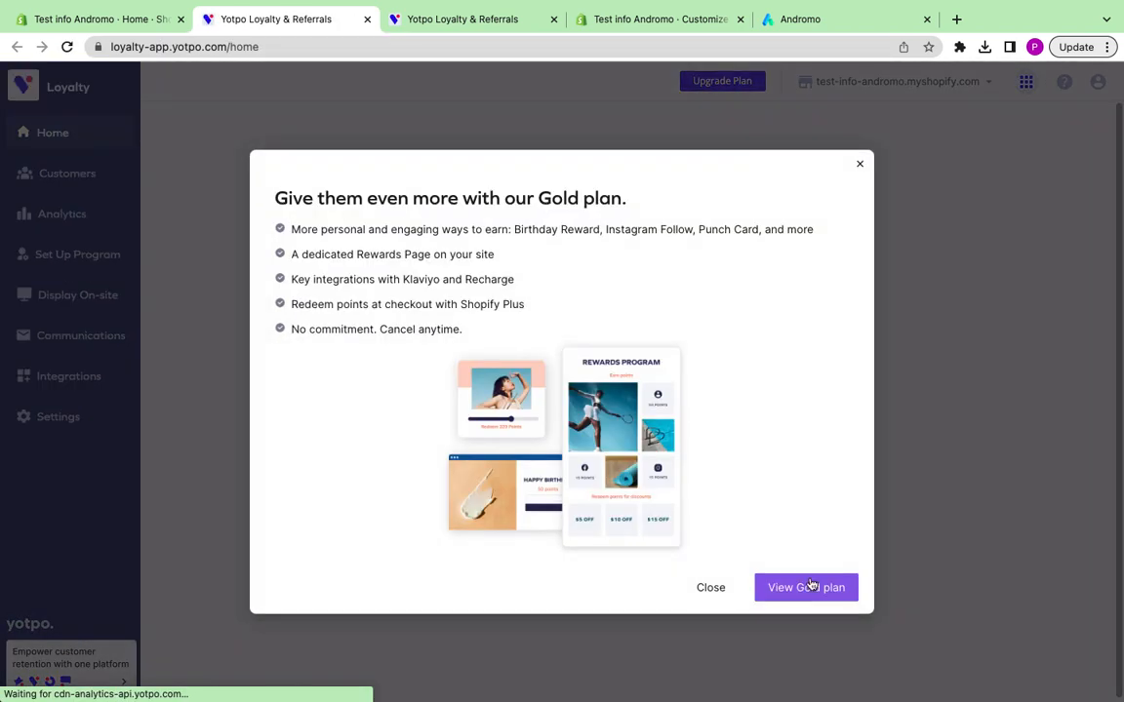
Step: Dismiss the Gold plan offer and open the loyalty program's General Settings
{"action": "left_click", "coordinate": [711, 588]}
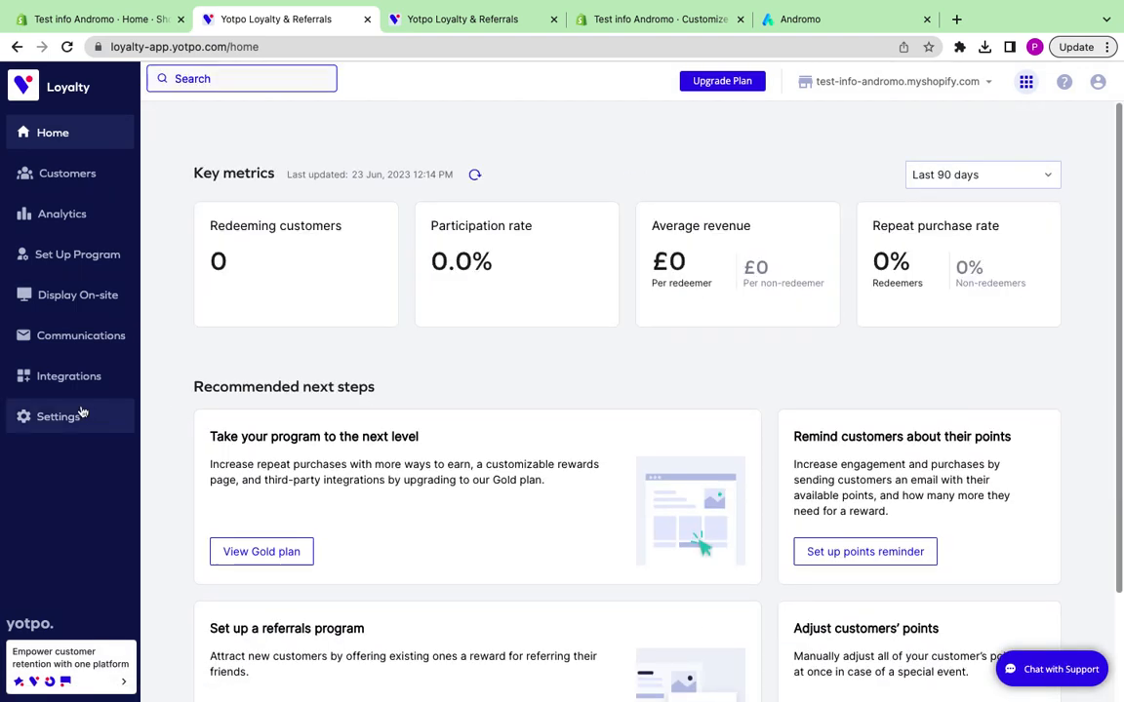
{"action": "left_click", "coordinate": [58, 418]}
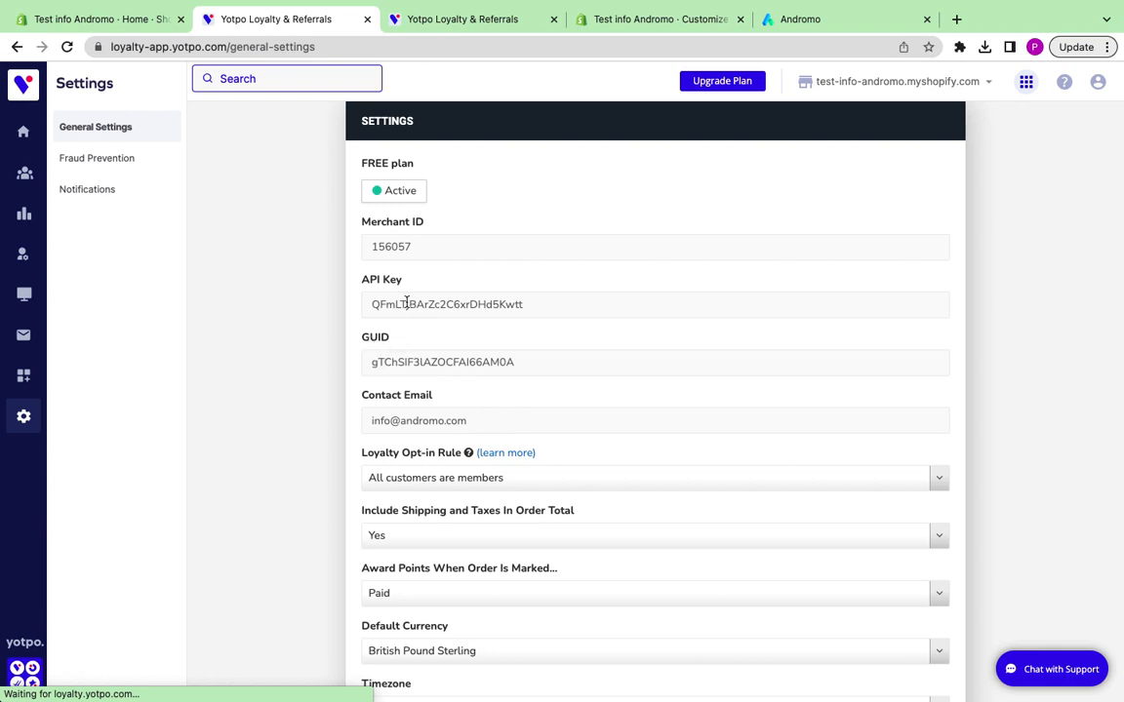
Step: Copy the API Key and GUID into a TextEdit note and return to the browser
{"action": "triple_click", "coordinate": [445, 304]}
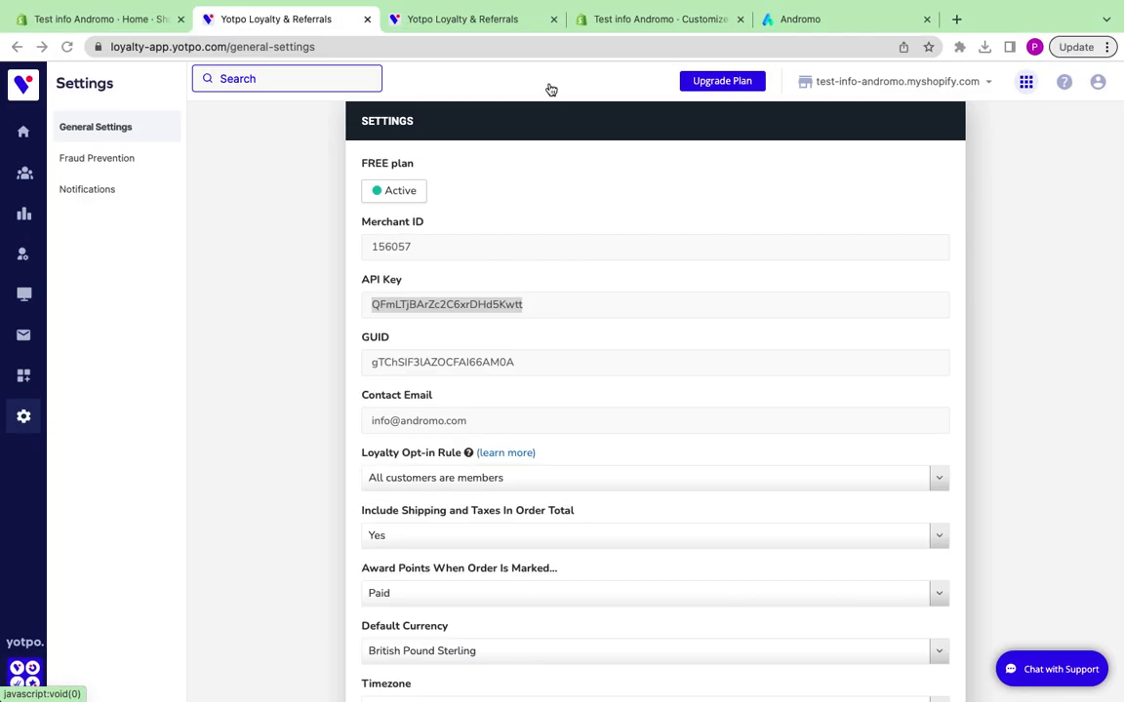
{"action": "triple_click", "coordinate": [441, 361]}
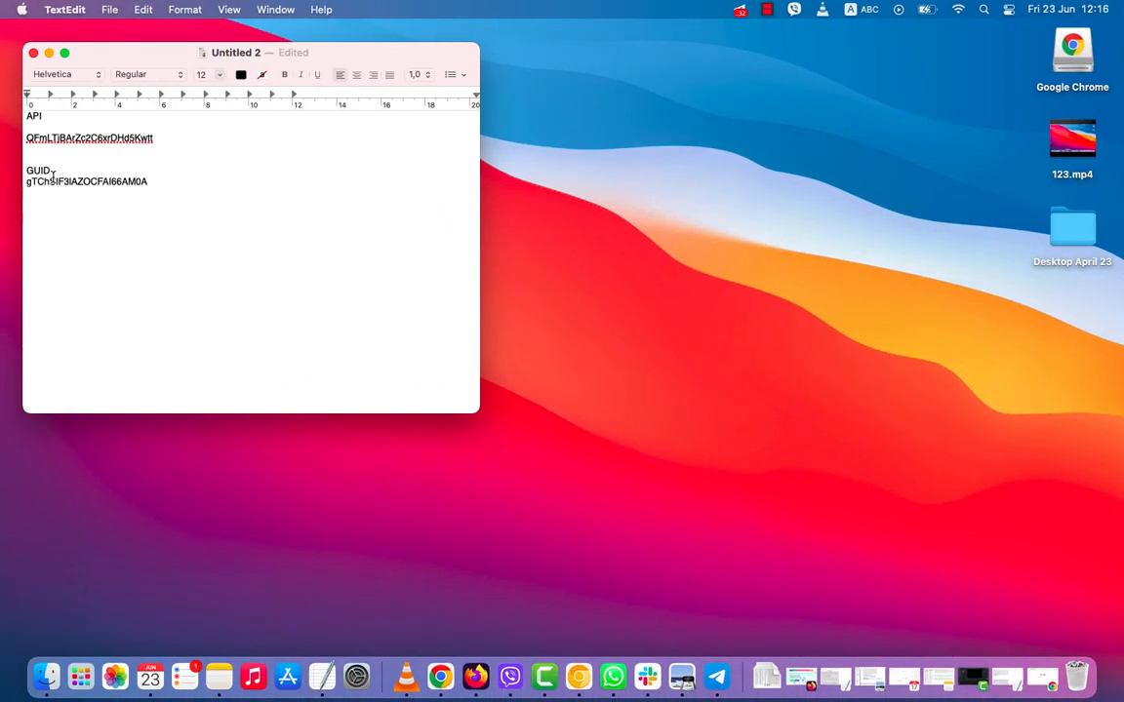
{"action": "left_click", "coordinate": [527, 560]}
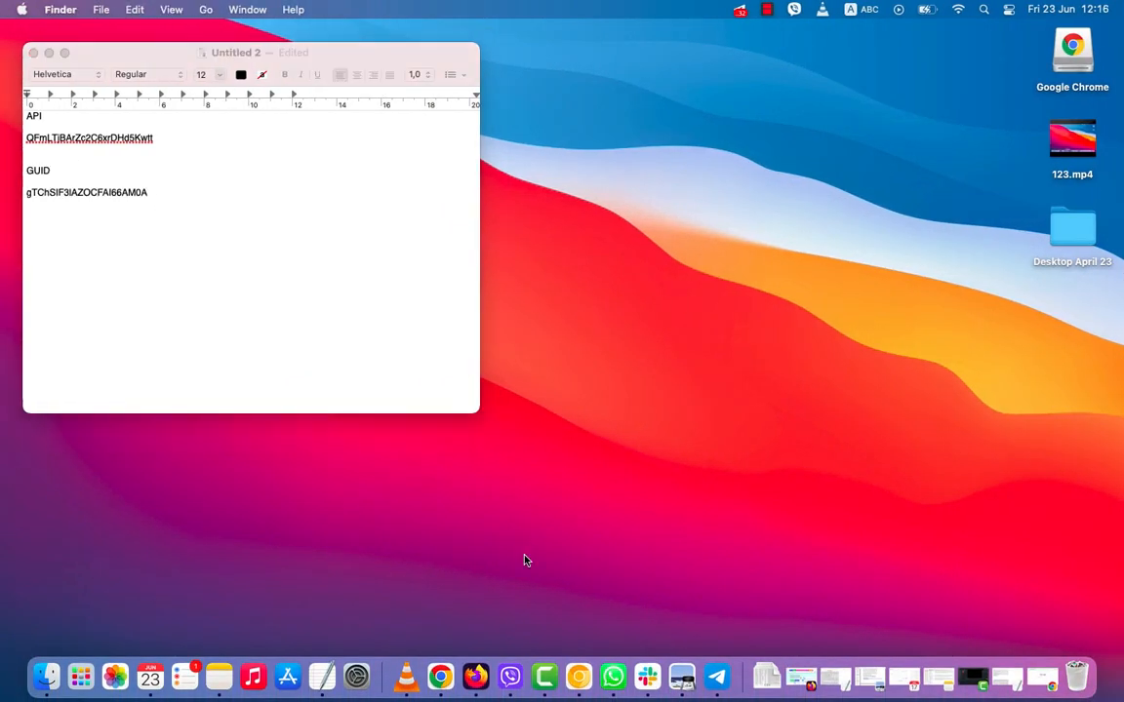
{"action": "left_click", "coordinate": [441, 675]}
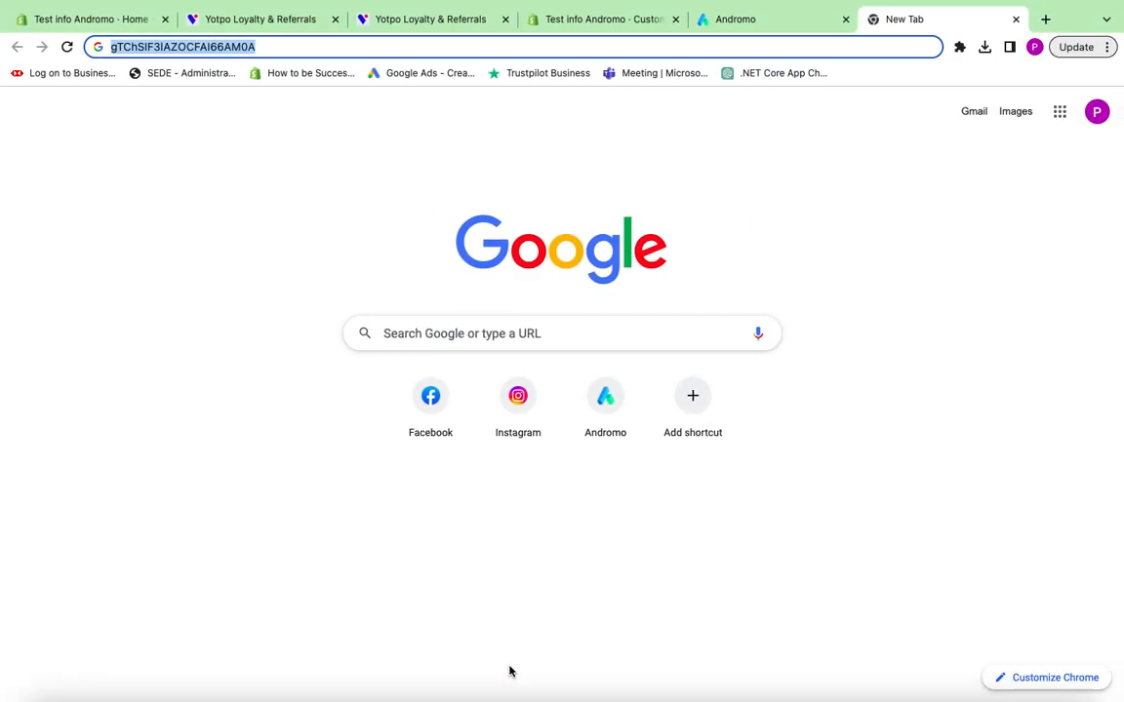
{"action": "left_click", "coordinate": [260, 59]}
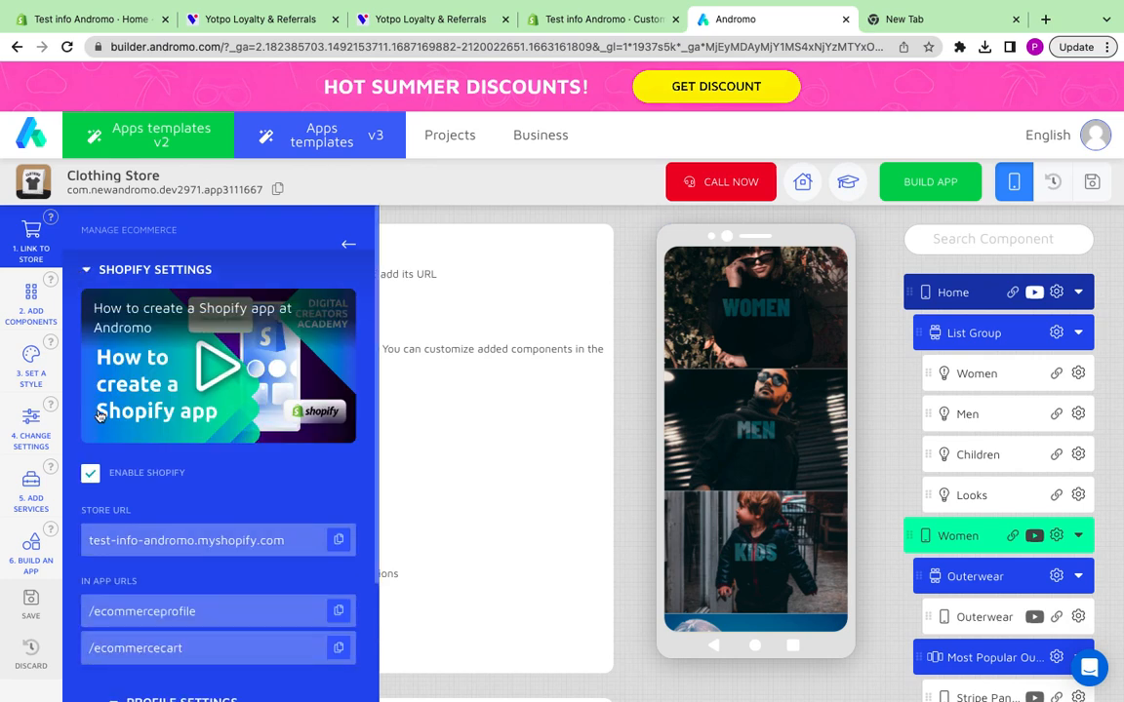
Step: Enable Yotpo Loyalty under Other Settings and paste in the GUID and access token values
{"action": "scroll", "scroll_direction": "down", "scroll_amount": 3}
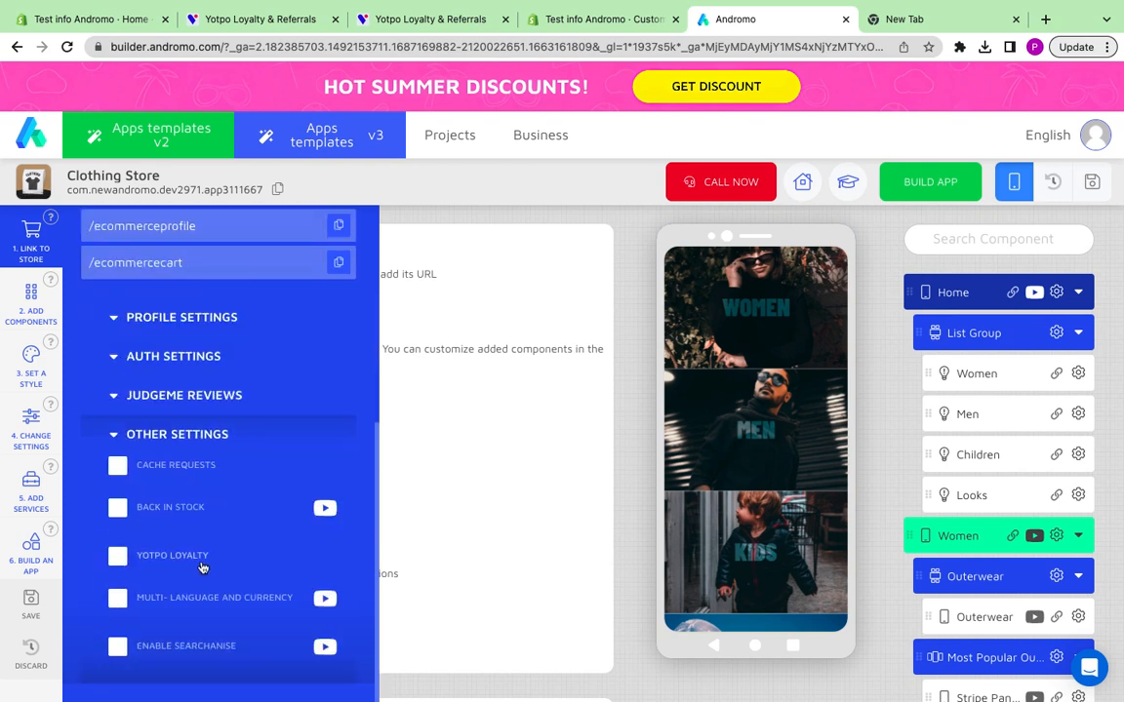
{"action": "left_click", "coordinate": [117, 554]}
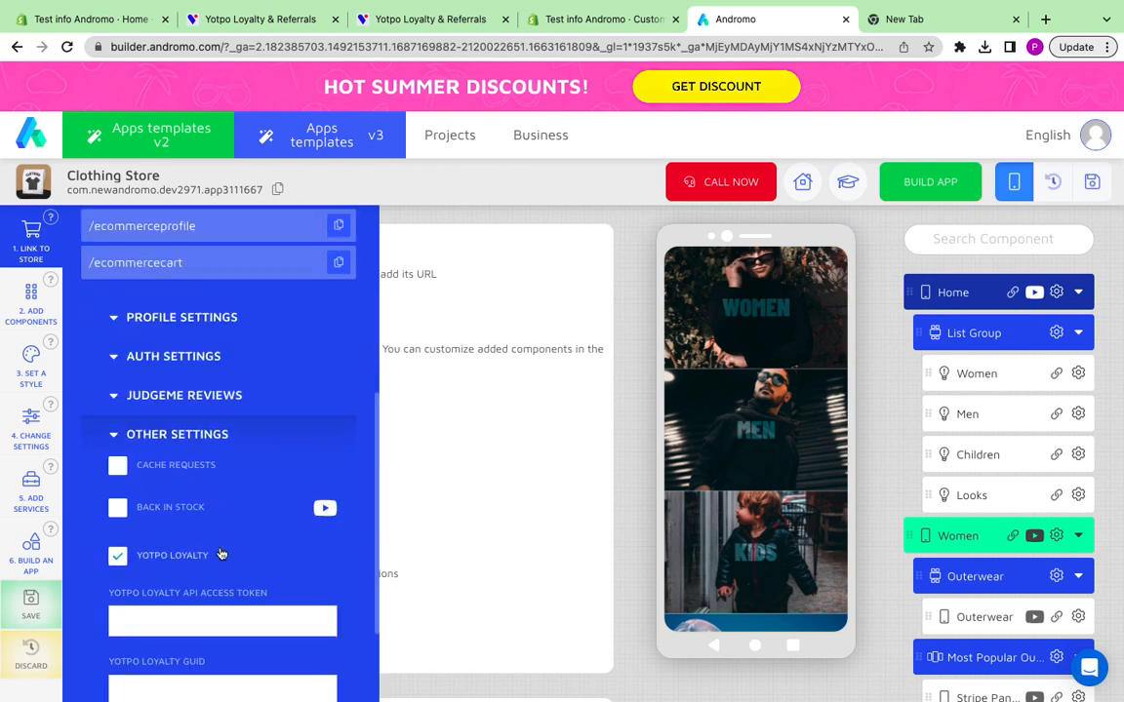
{"action": "scroll", "scroll_direction": "down", "scroll_amount": 3}
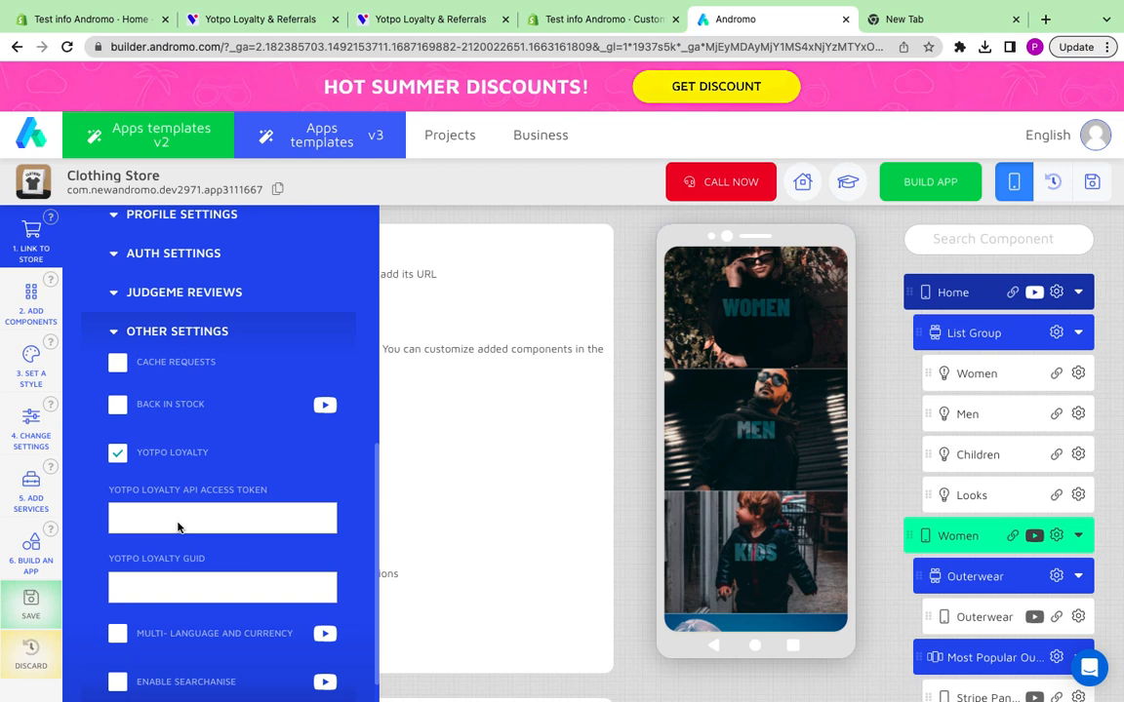
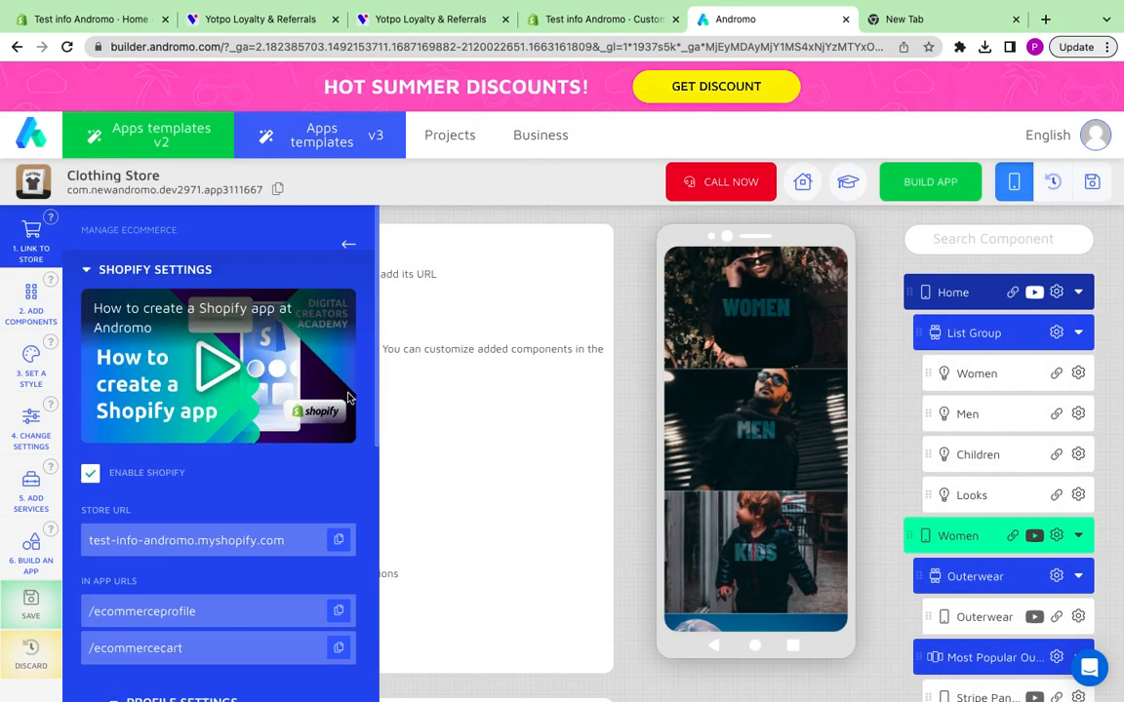
Step: Go to build step 6 and start the General Android .APK build of the Clothing Store app
{"action": "left_click", "coordinate": [347, 244]}
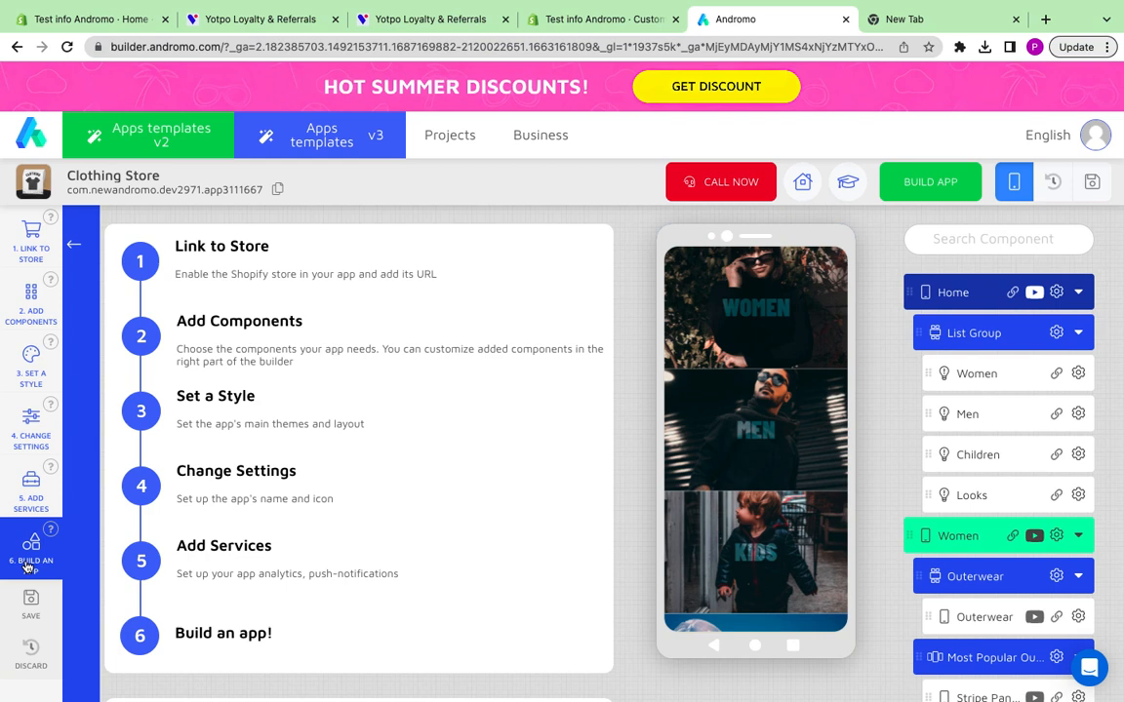
{"action": "left_click", "coordinate": [31, 550]}
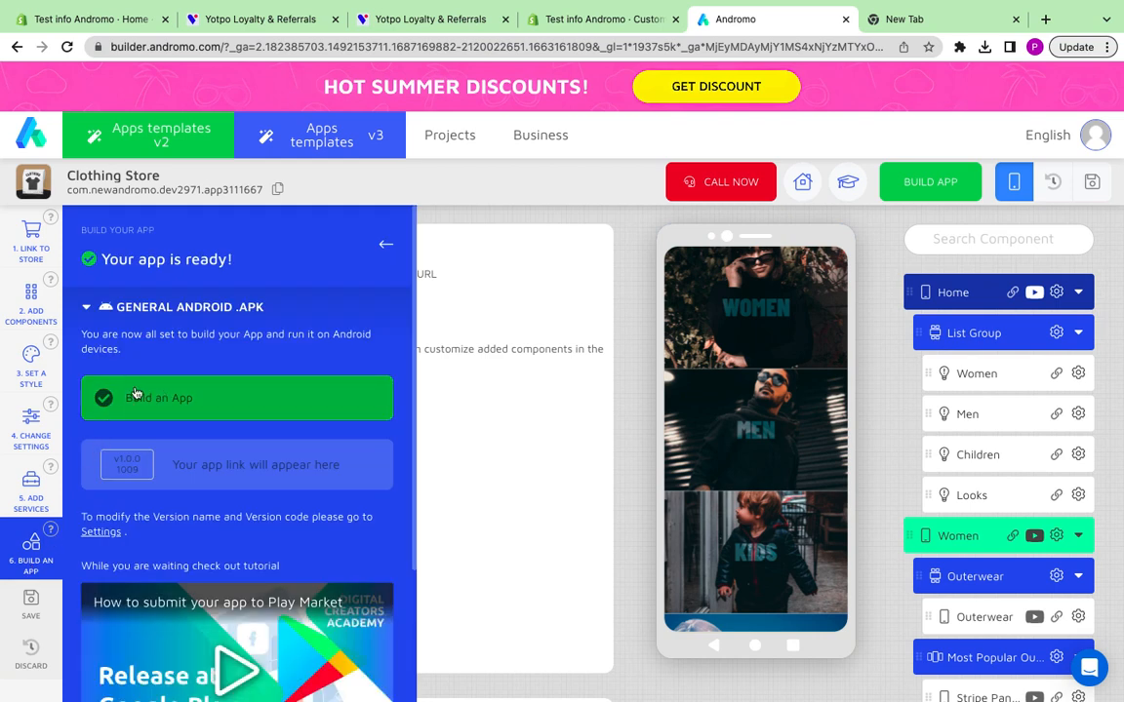
{"action": "left_click", "coordinate": [236, 398]}
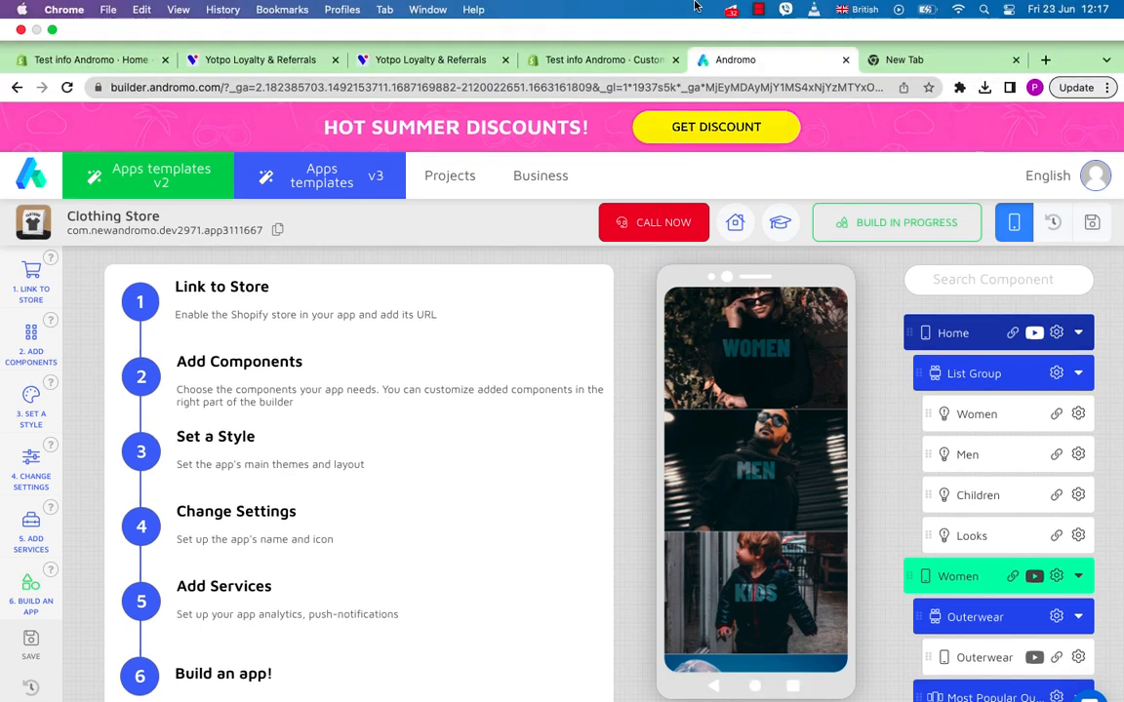
{"action": "left_click", "coordinate": [759, 8]}
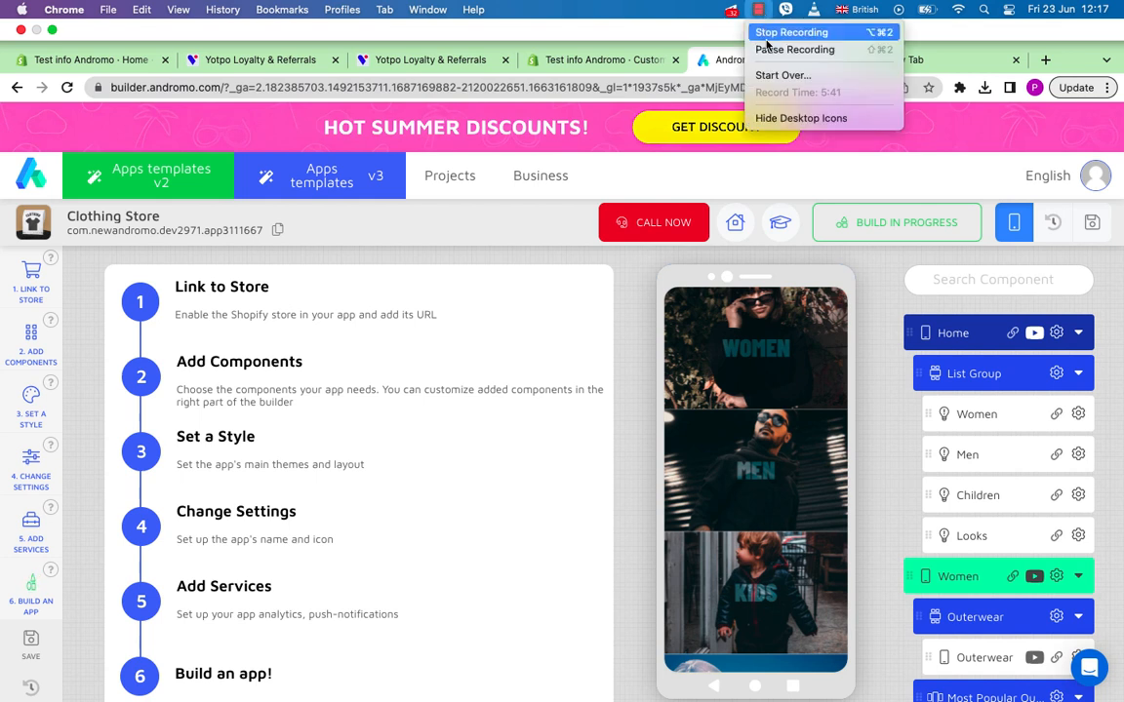